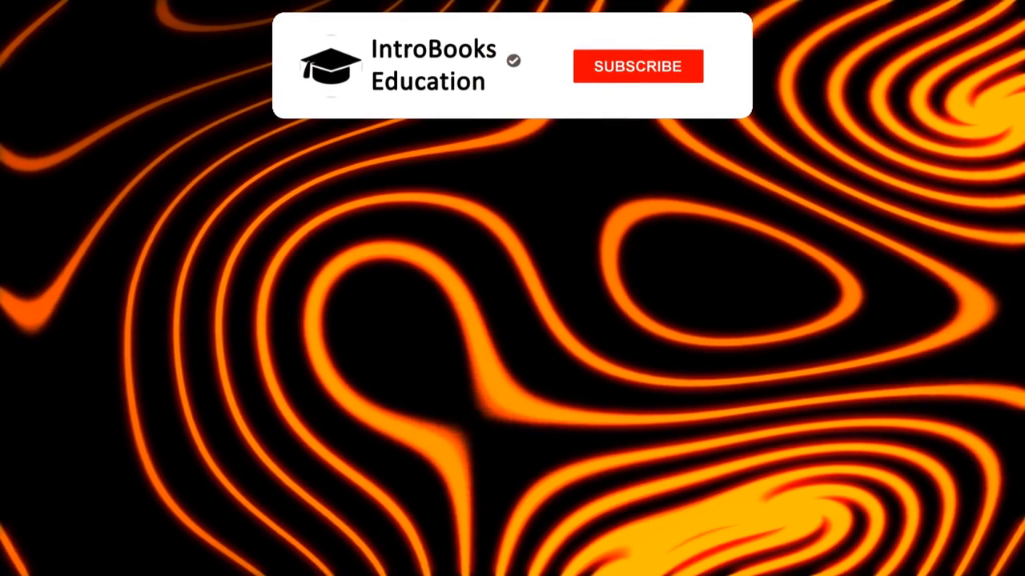
pyautogui.click(638, 66)
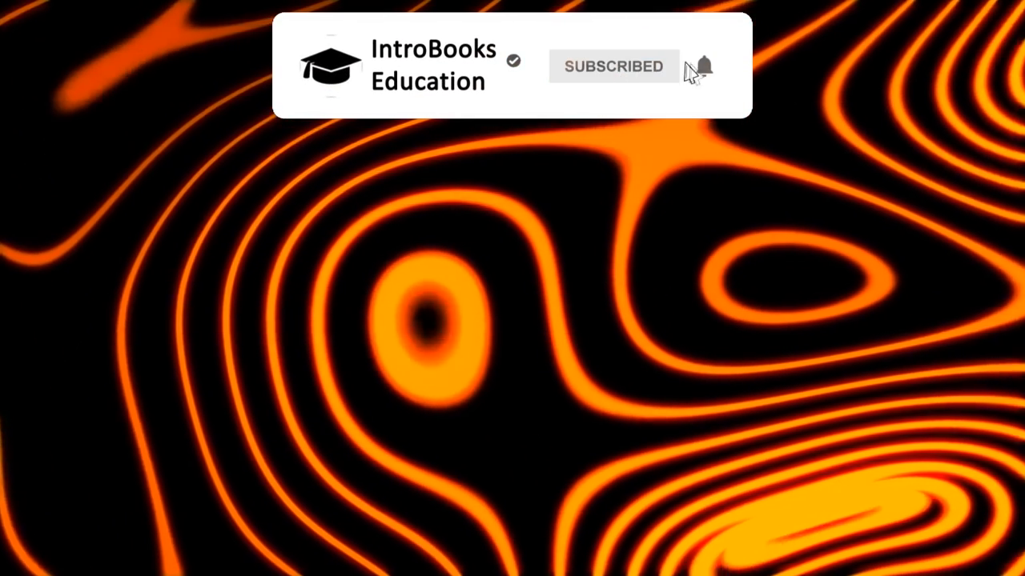